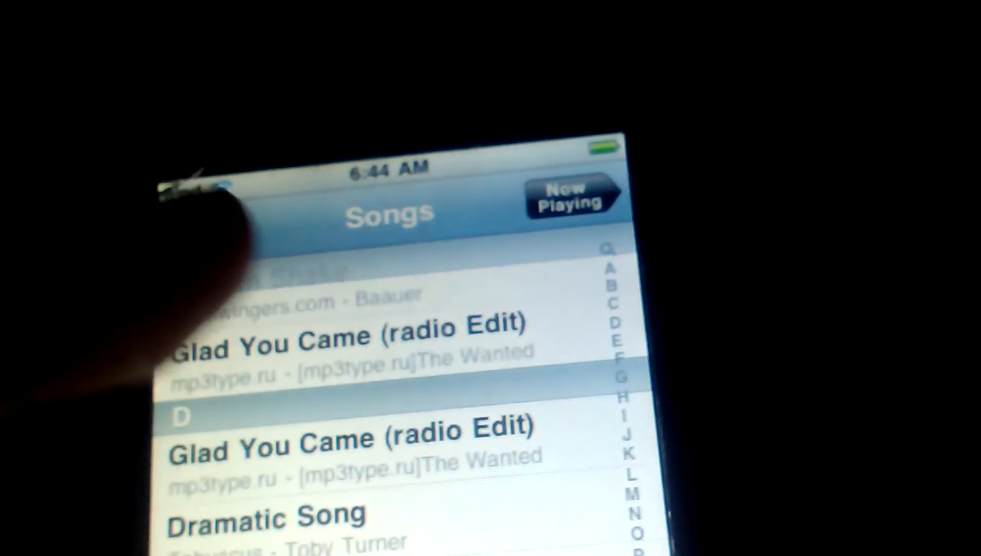
Scroll the Songs list down to the Glad You Came (radio Edit) entries.
scroll(down, 3)
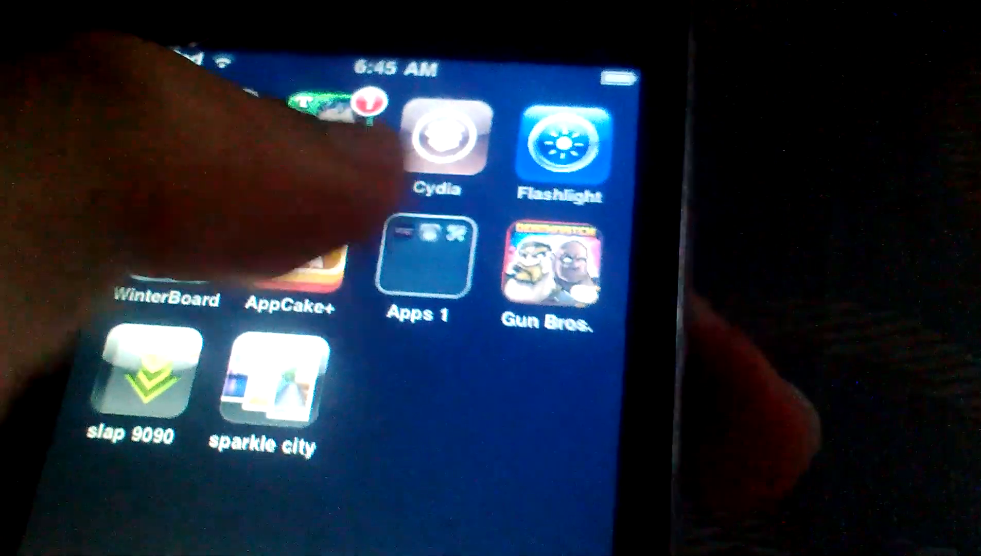
Open the Apps 1 folder on the home screen to reveal its apps.
click(425, 263)
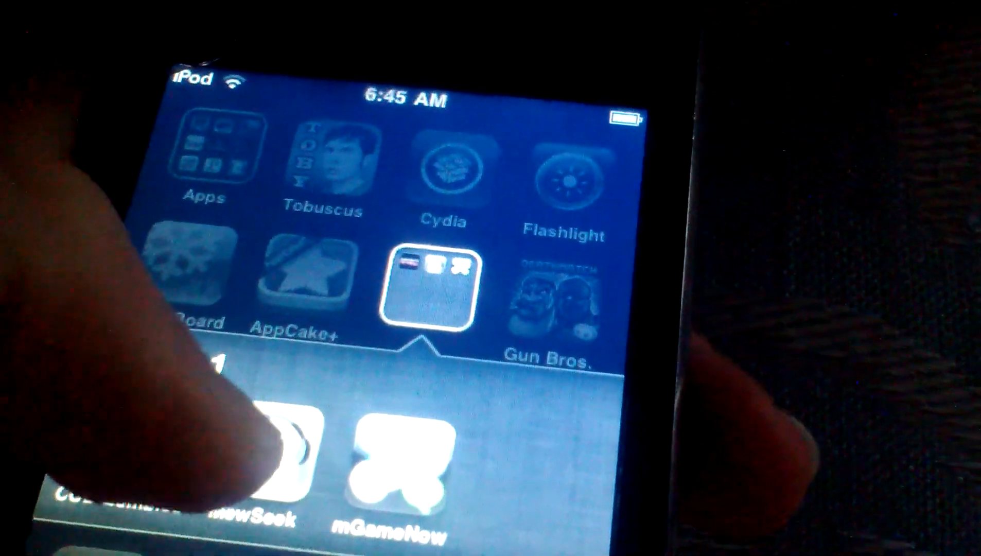